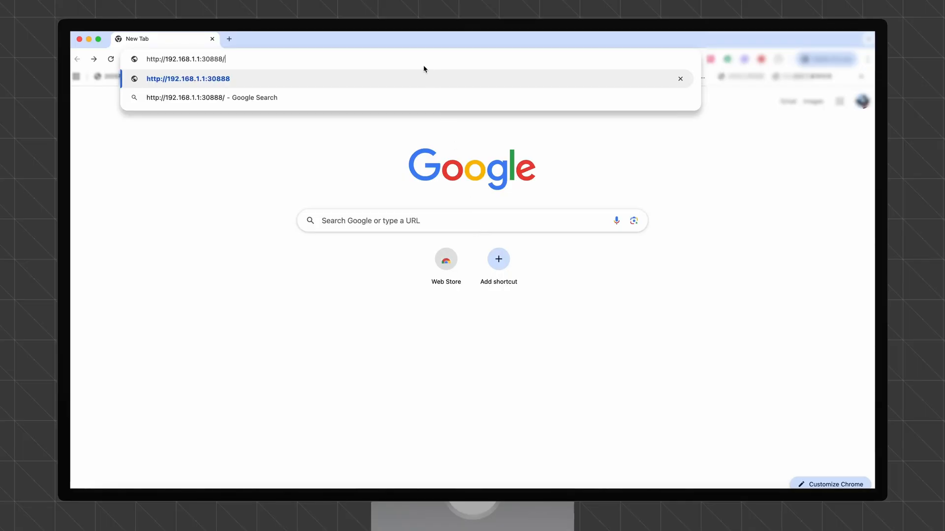
mouse_move(420, 58)
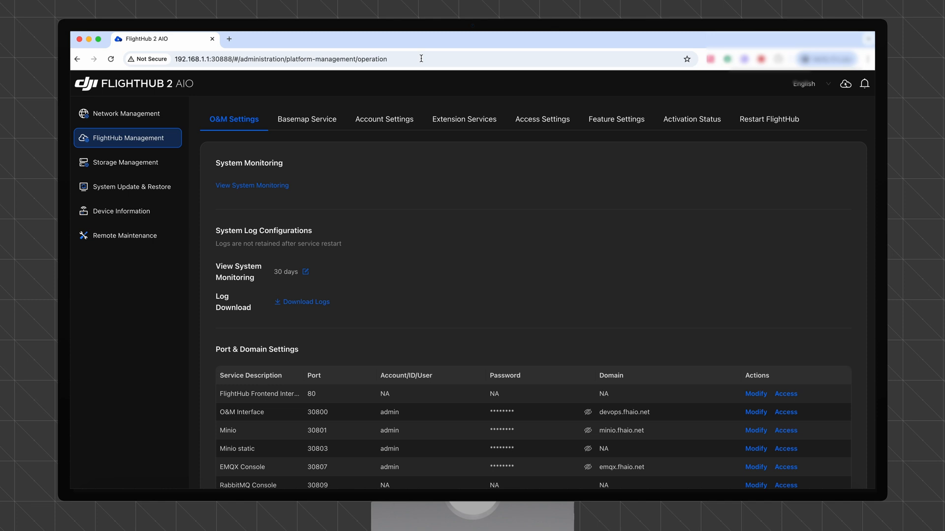
mouse_move(161, 290)
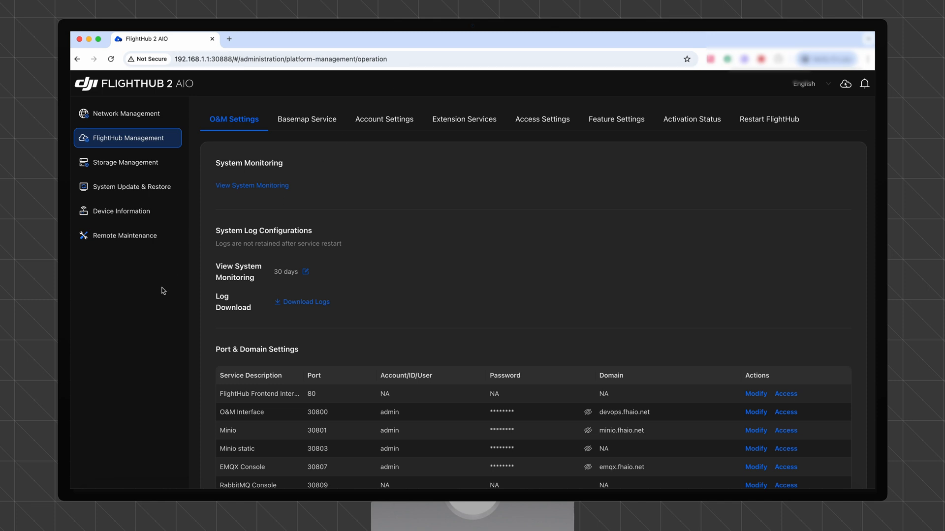
mouse_move(136, 114)
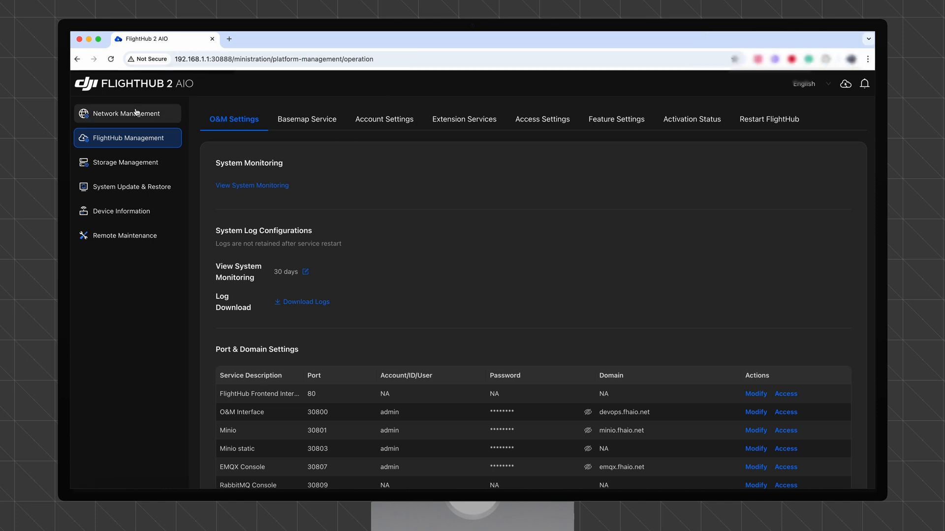
Show the Wireless Network Settings under Network Management, with AP mode and connected devices listed
click(127, 113)
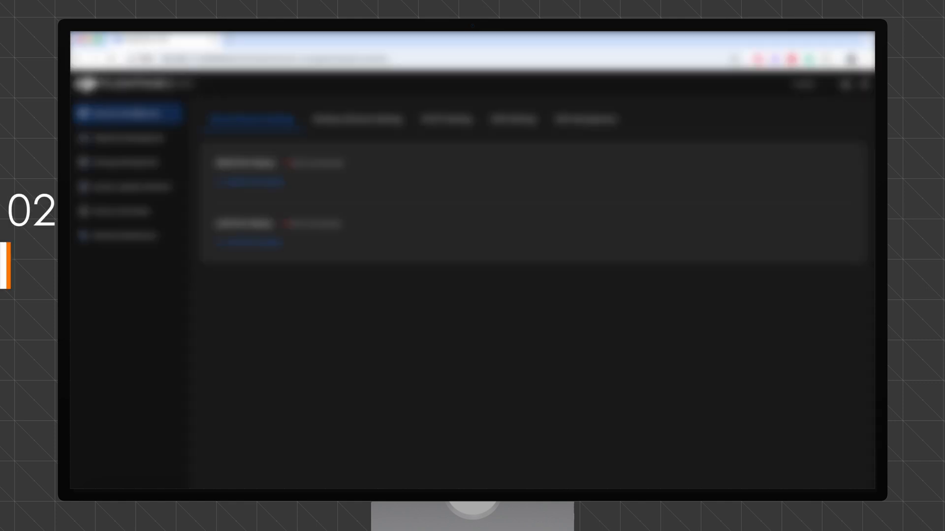
click(356, 119)
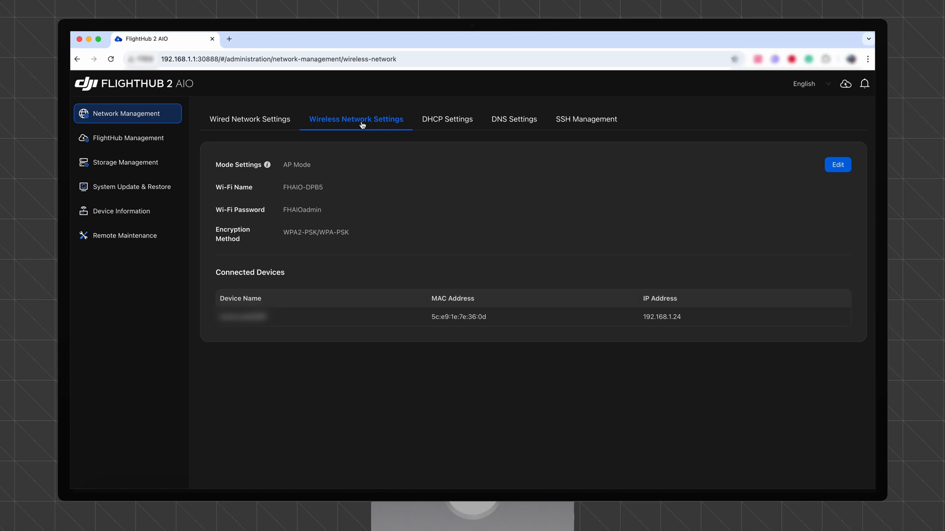
Edit the wireless mode and choose Station Mode, bringing up the switch warning
click(837, 165)
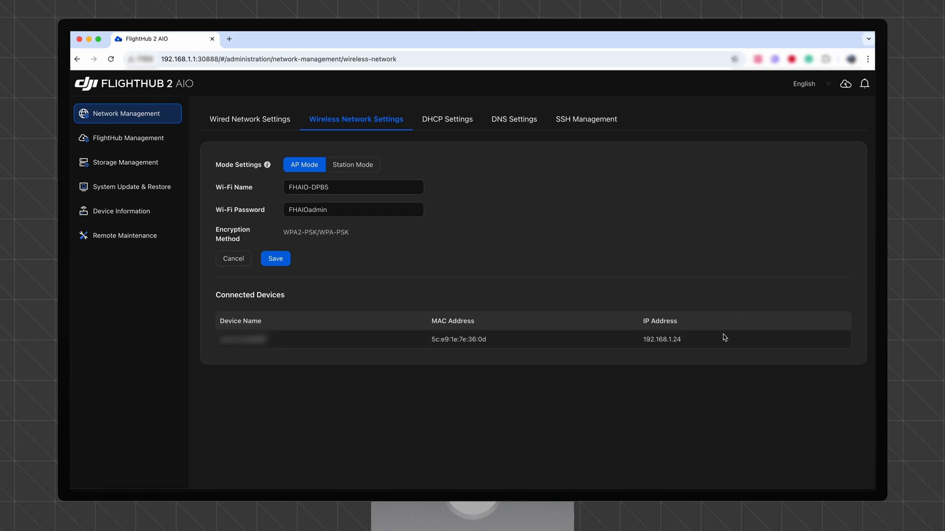
mouse_move(723, 341)
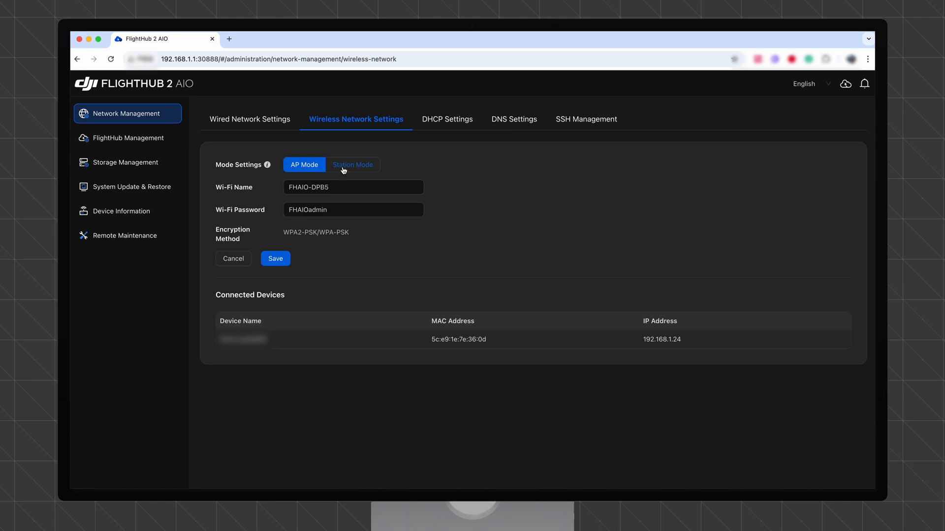
click(352, 164)
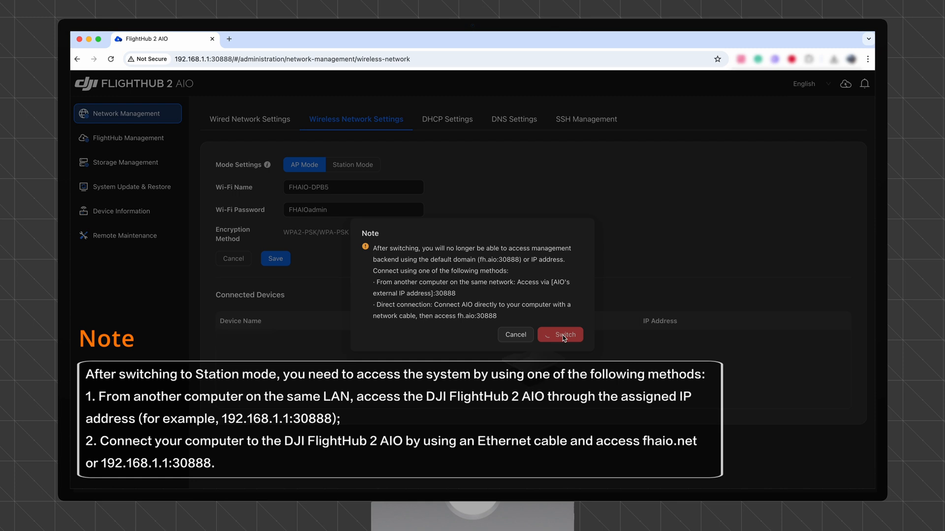
Confirm the switch to Station mode and finish, returning the device to AP mode
click(559, 335)
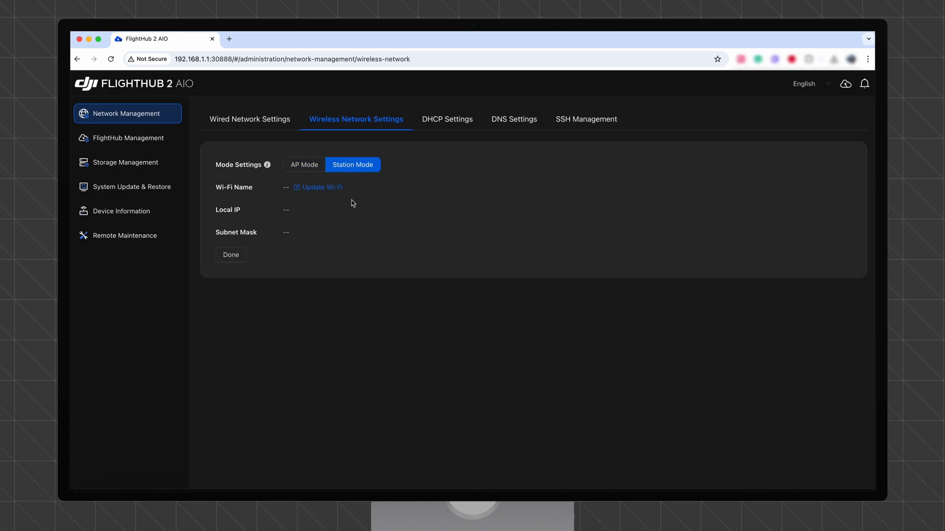
click(322, 187)
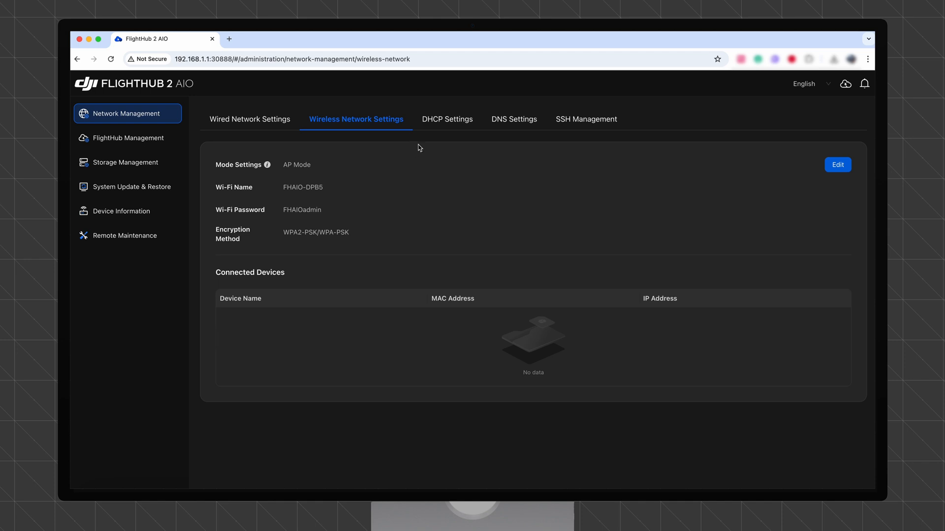
Set the DHCP subnet start address to 192.168.1.1 with the gateway checked and save the range
click(447, 119)
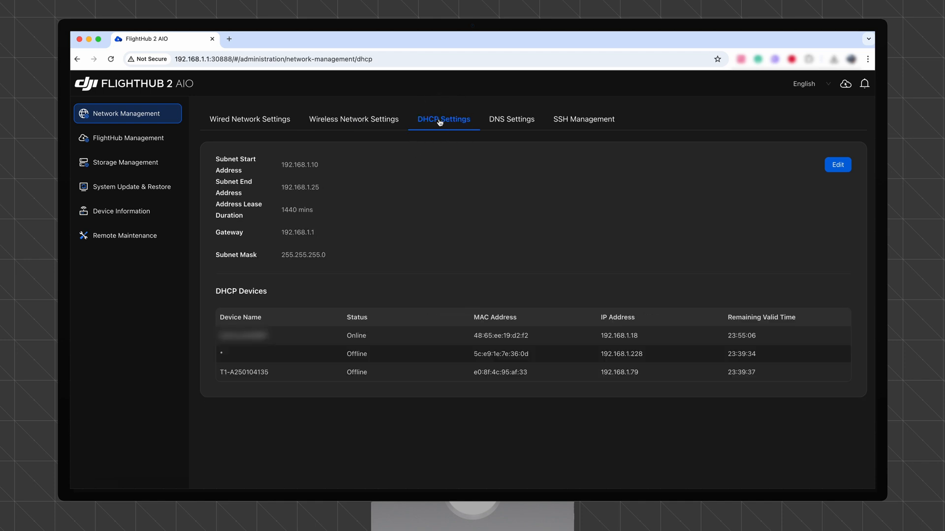
mouse_move(837, 164)
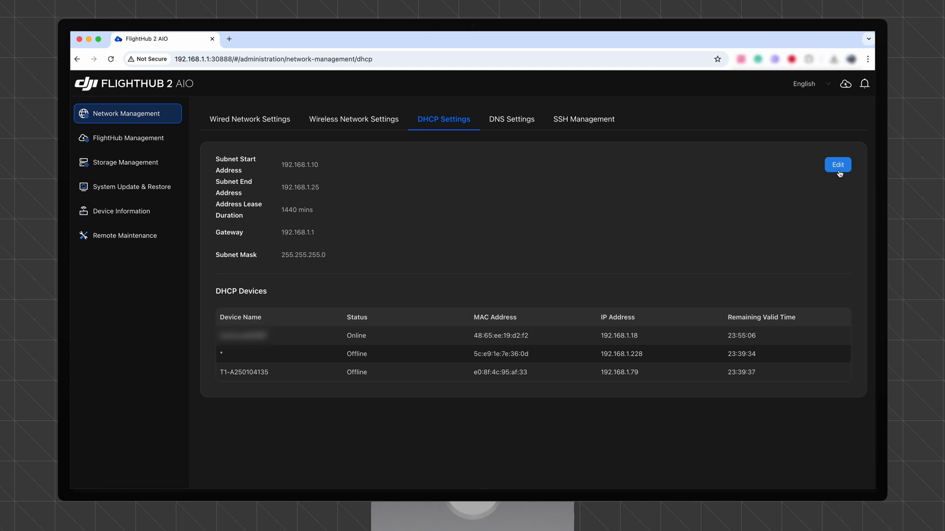
click(837, 165)
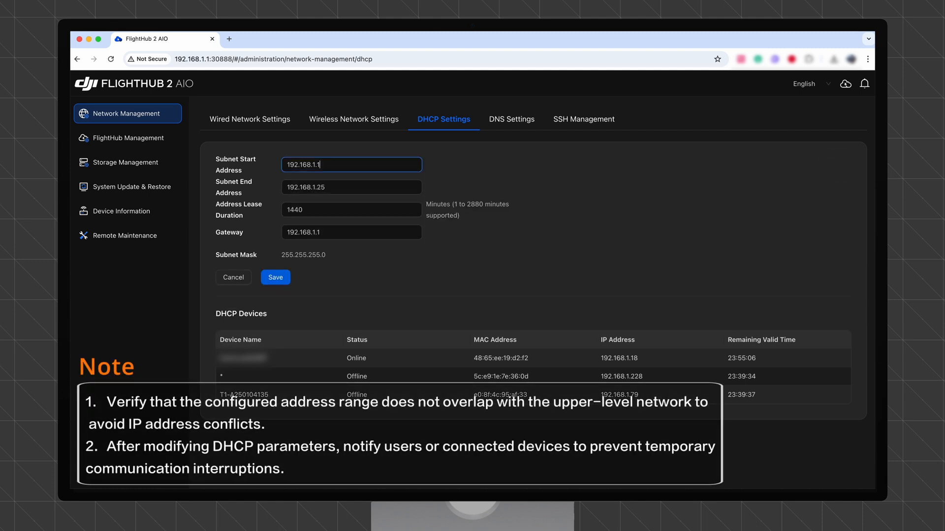
click(351, 232)
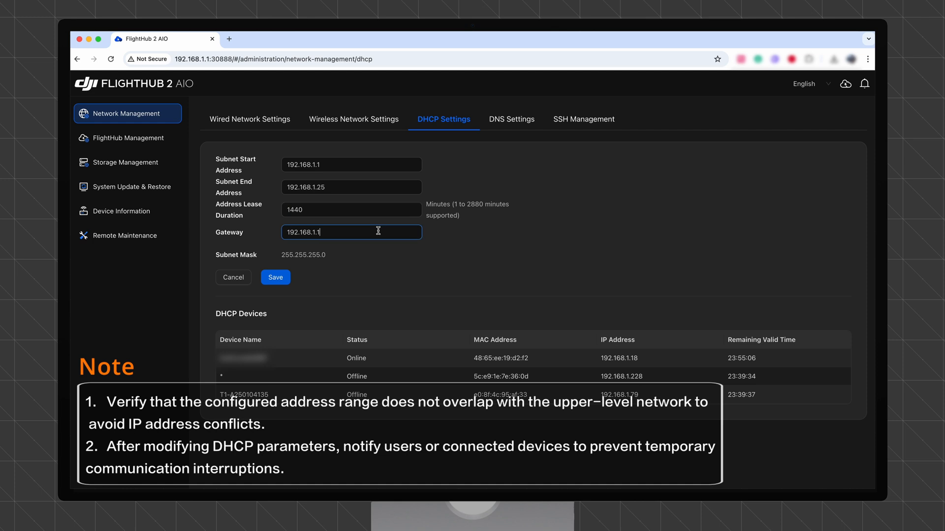
click(276, 277)
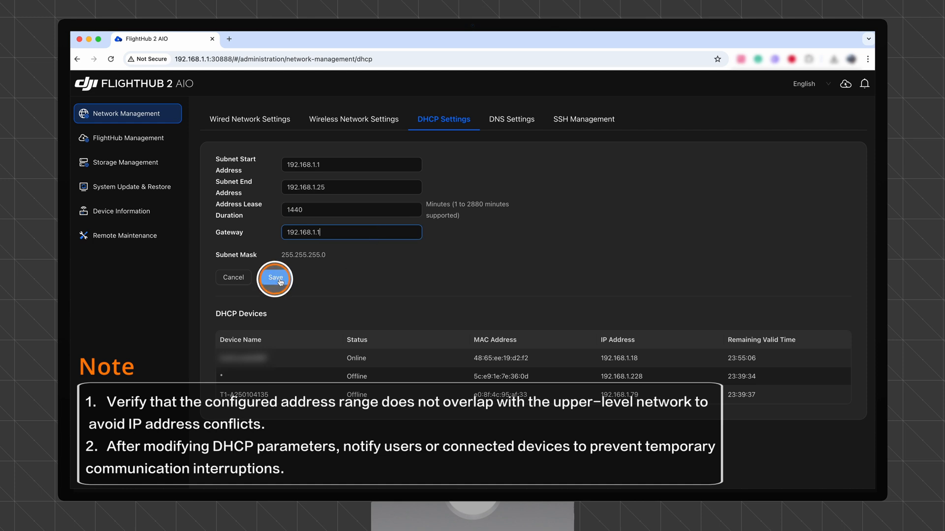
click(276, 277)
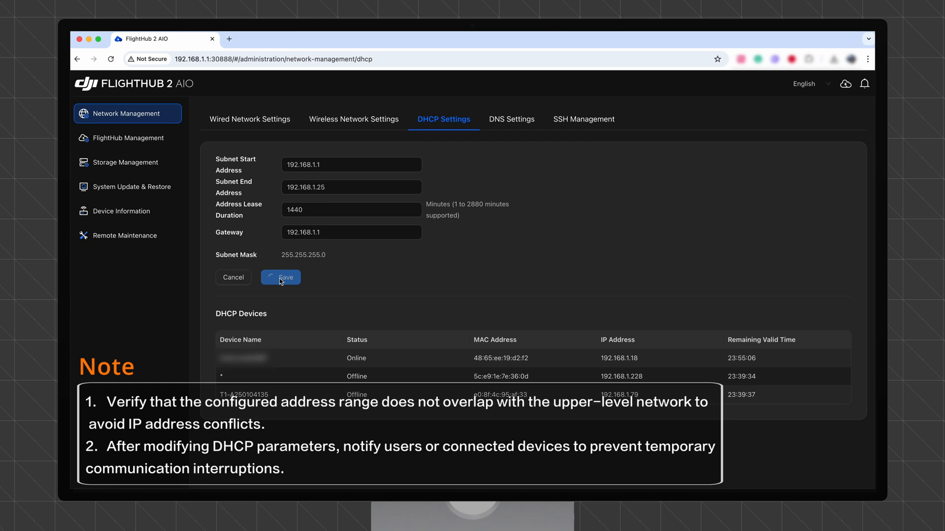
click(280, 277)
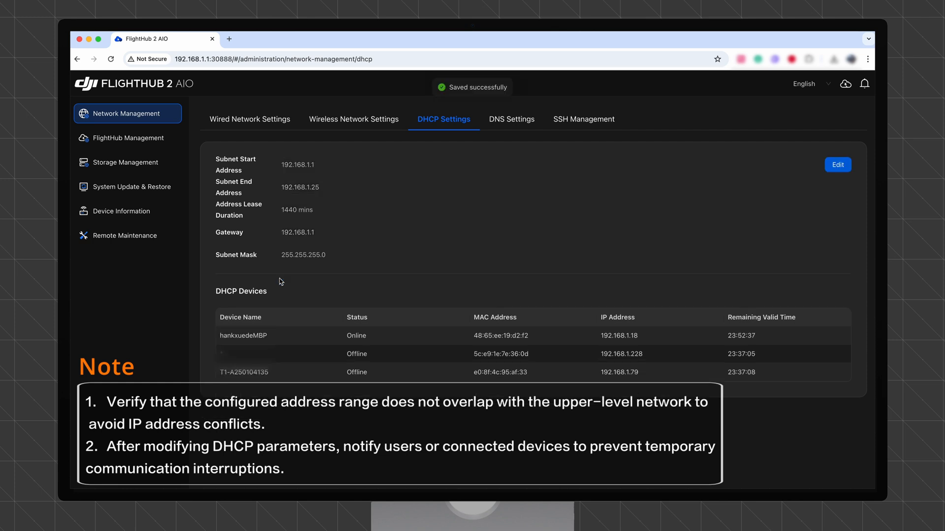
click(112, 59)
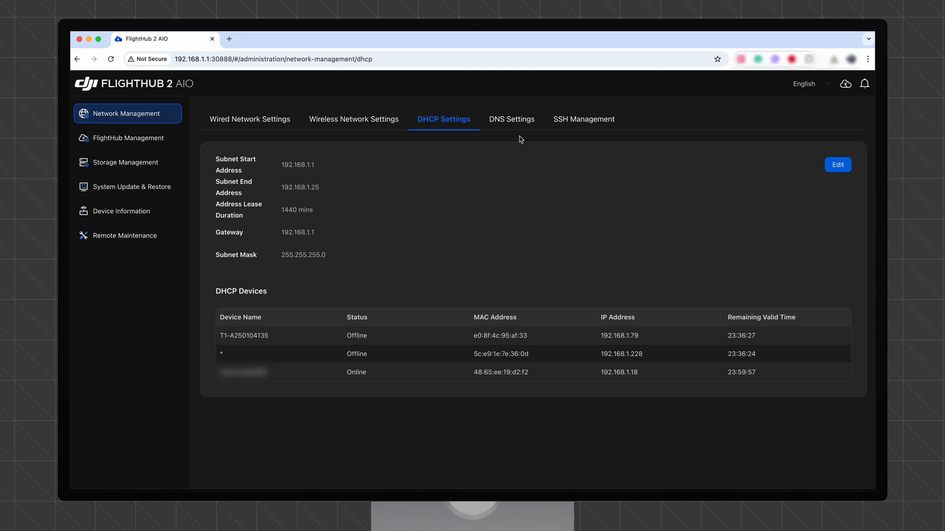
Add a DNS host entry mapping dji.net to 192.168.1.8 and save the hosts configuration
click(511, 119)
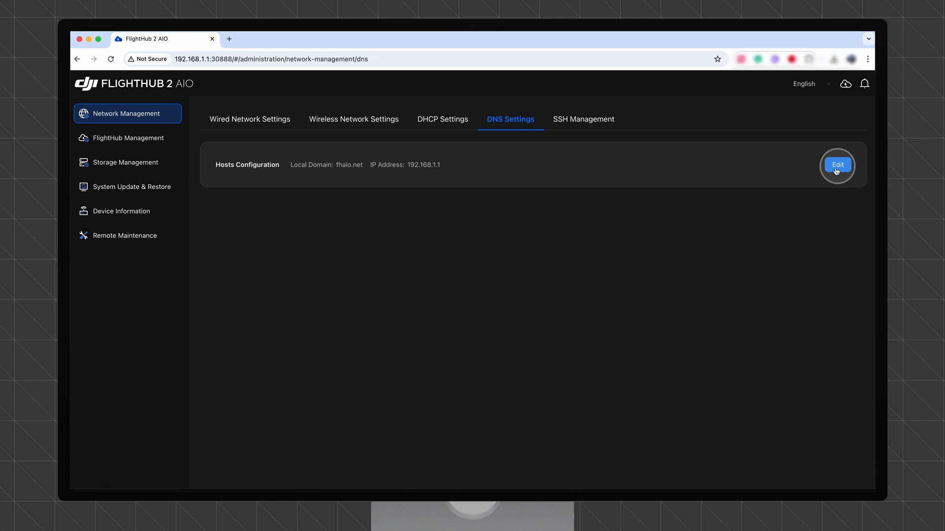
click(837, 164)
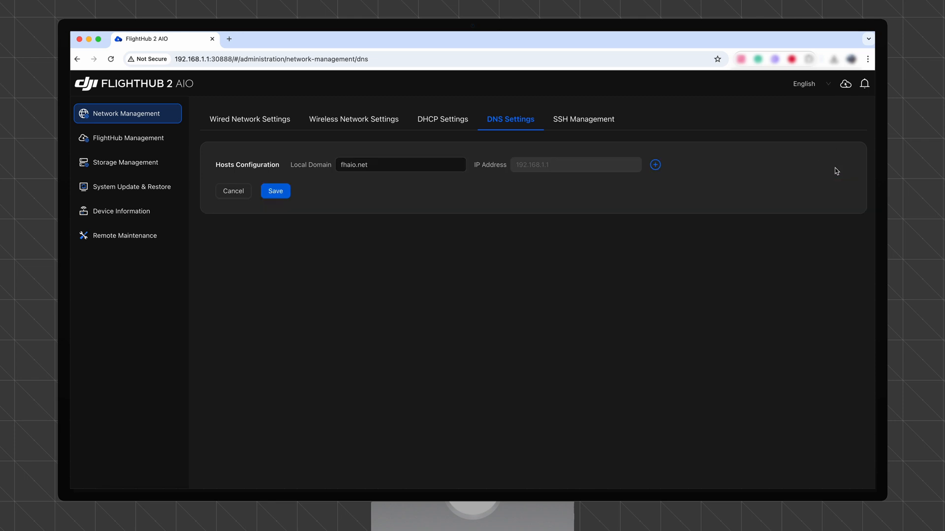
click(655, 165)
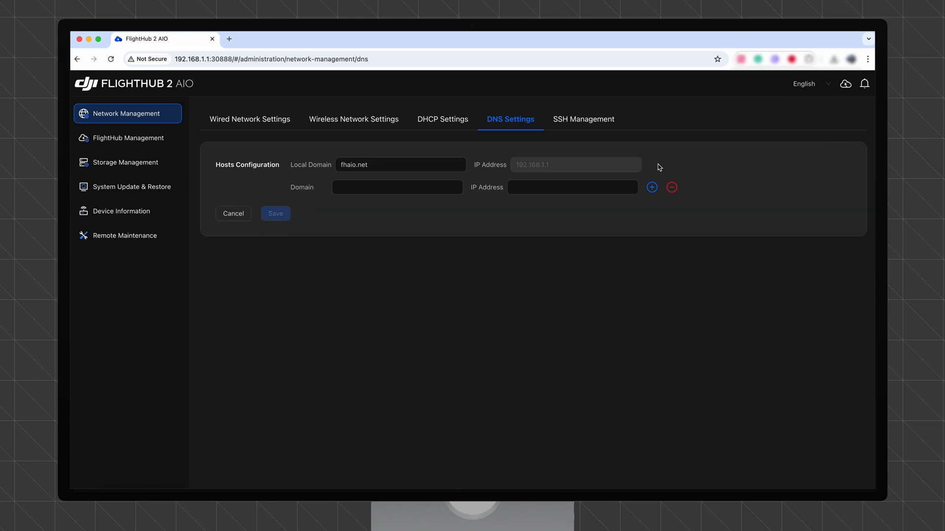
text(dji.net)
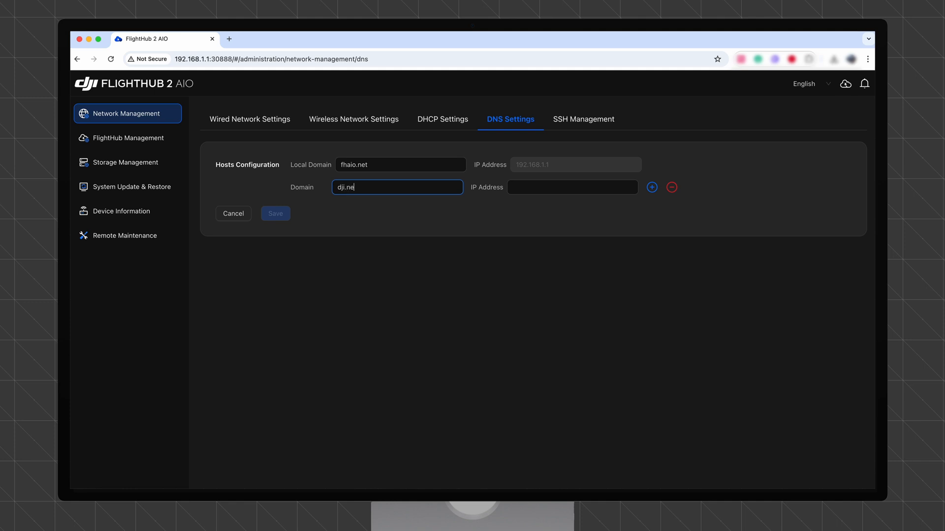
text(192.168)
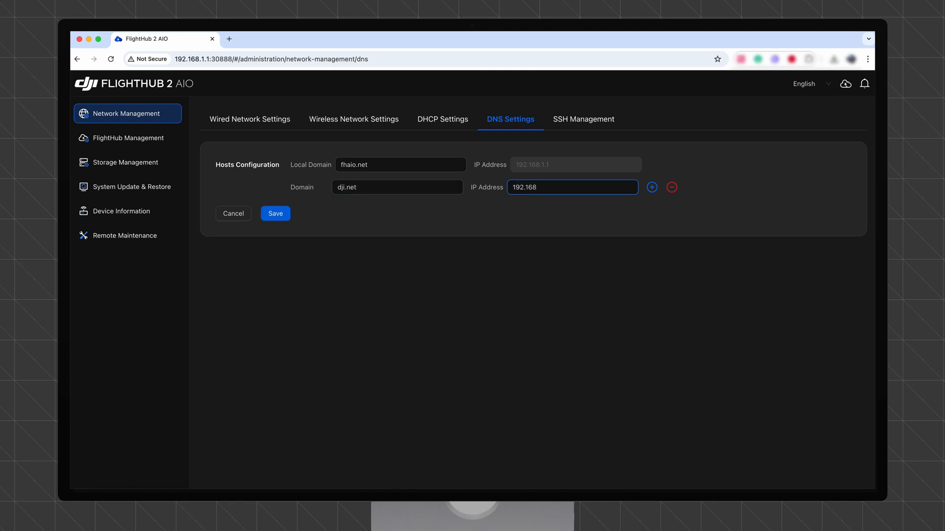
text(.1.8)
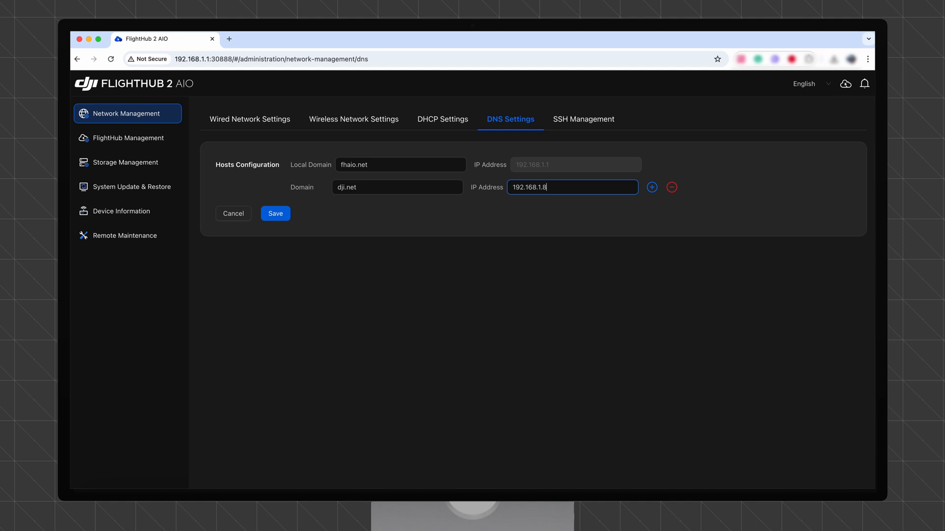
click(275, 213)
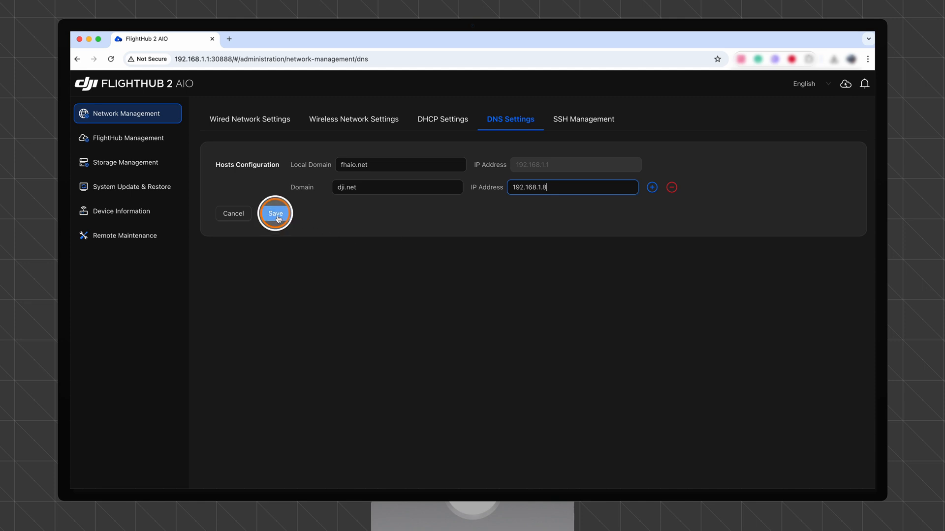